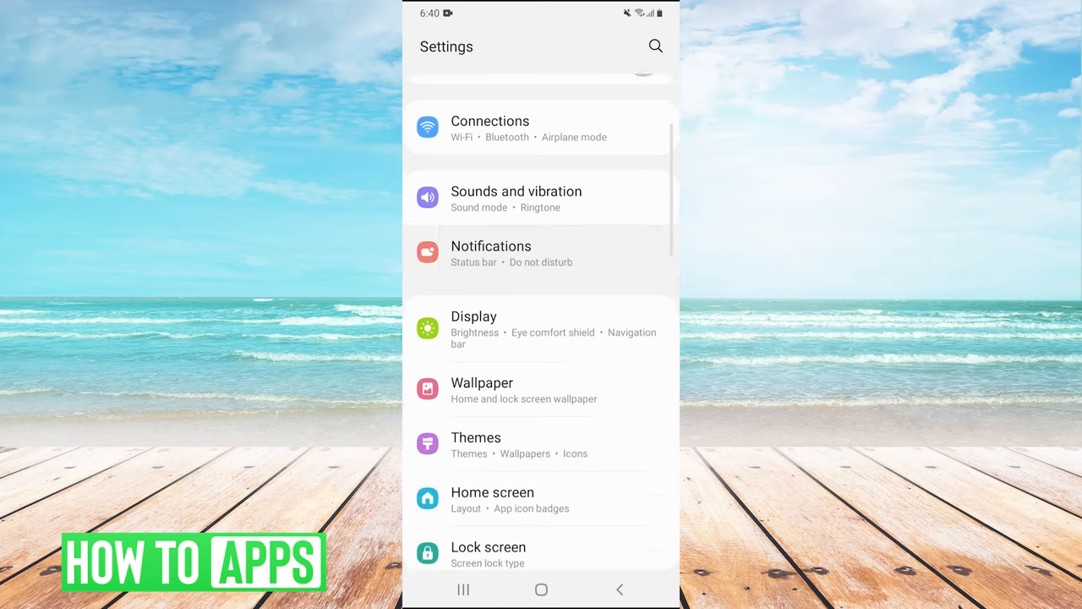
Scroll the main Settings list to the bottom to reveal About phone and Developer options.
scroll("down", 3)
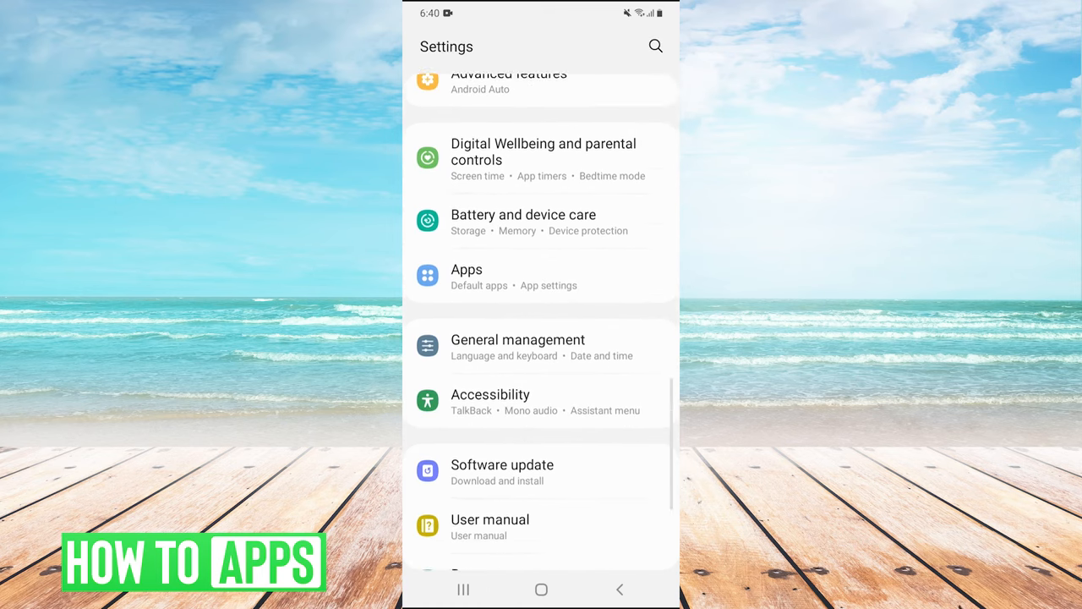
scroll("down", 3)
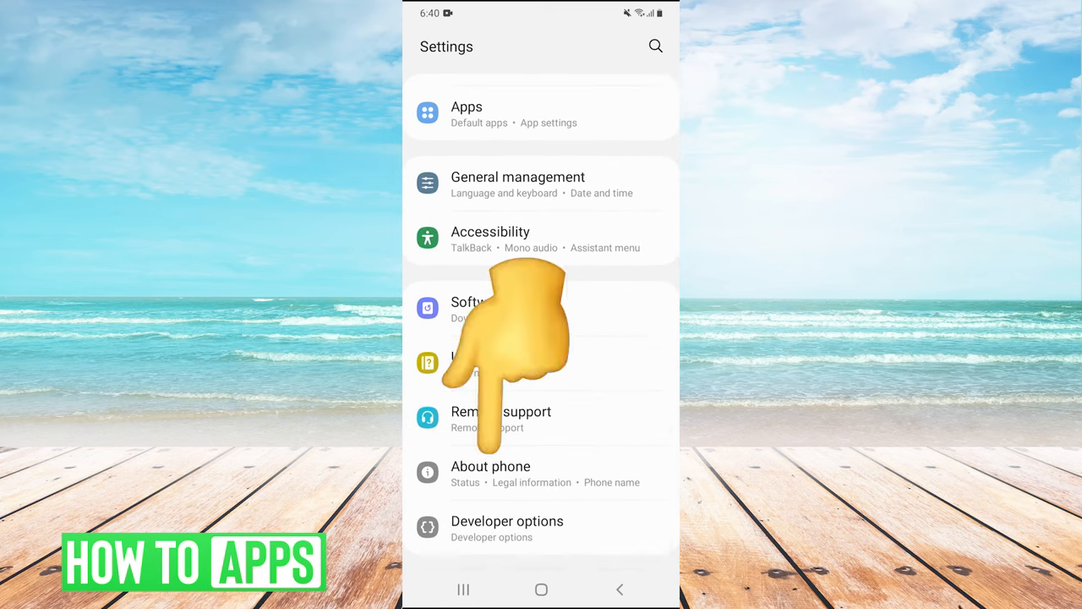
View the build number under About phone > Software information, then return to About phone.
left_click(490, 466)
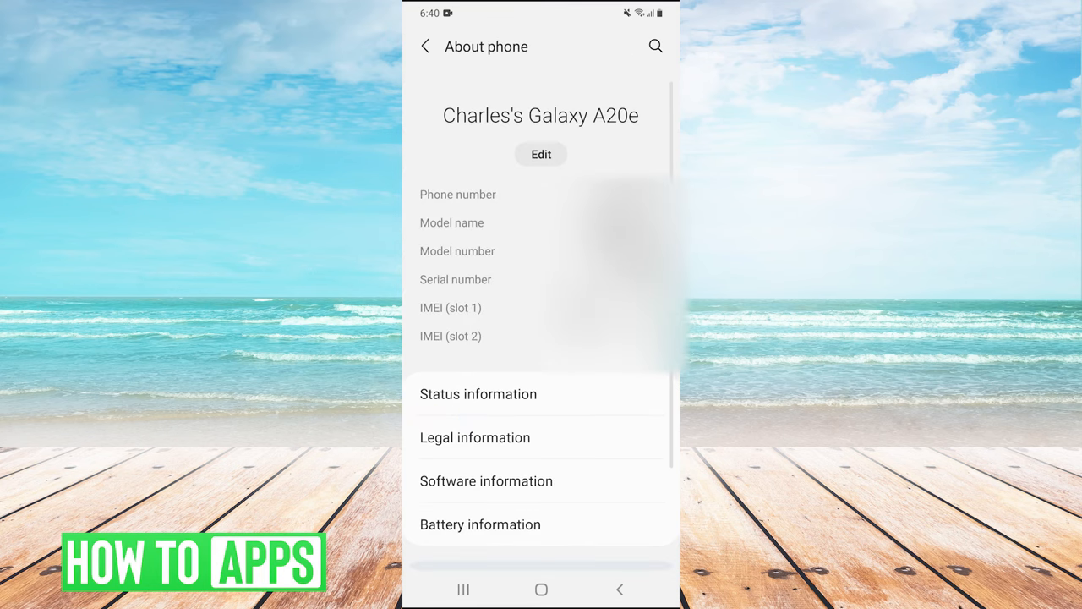
left_click(486, 480)
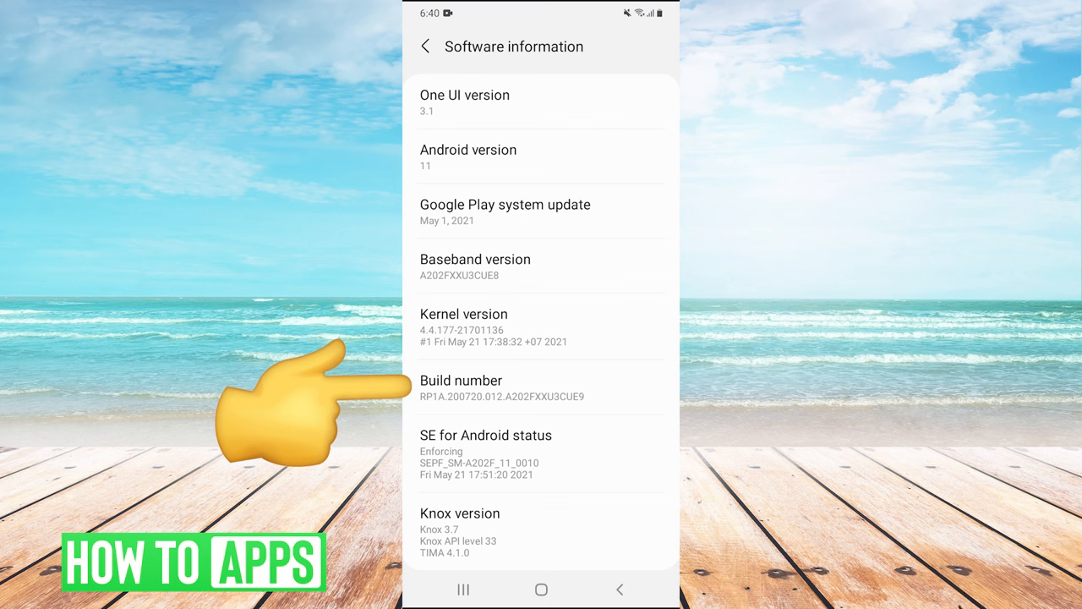
left_click(461, 379)
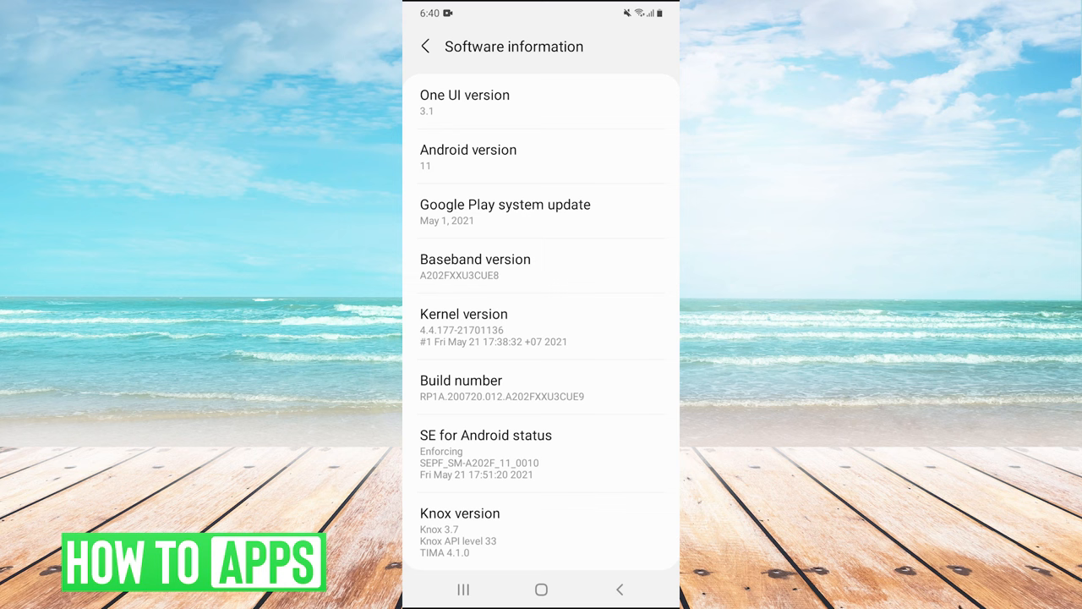
left_click(426, 47)
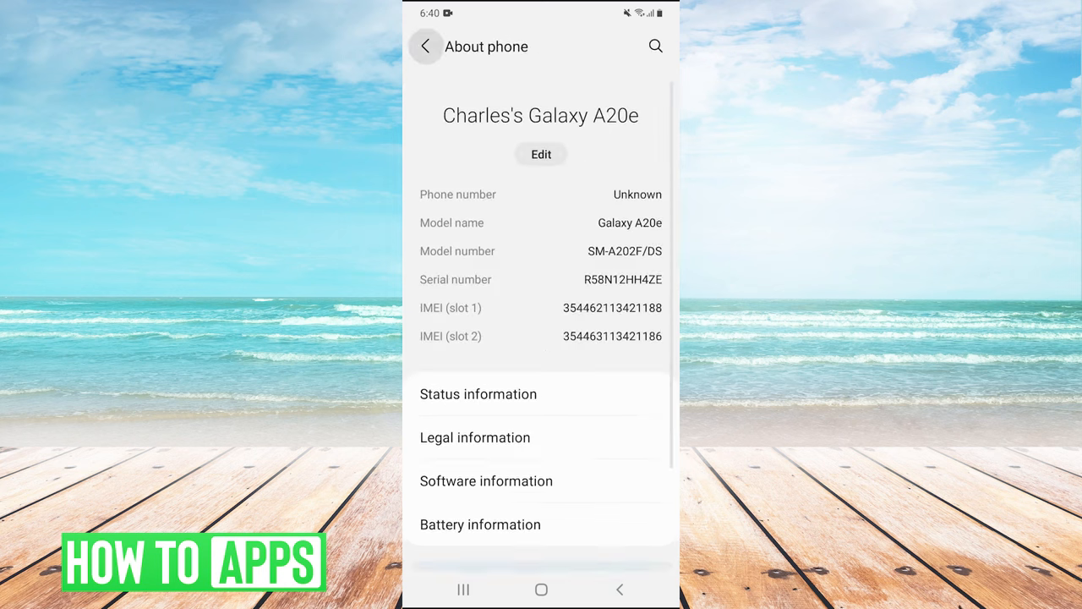
Open Developer options and scroll down to its Apps section with Background process limit.
left_click(426, 47)
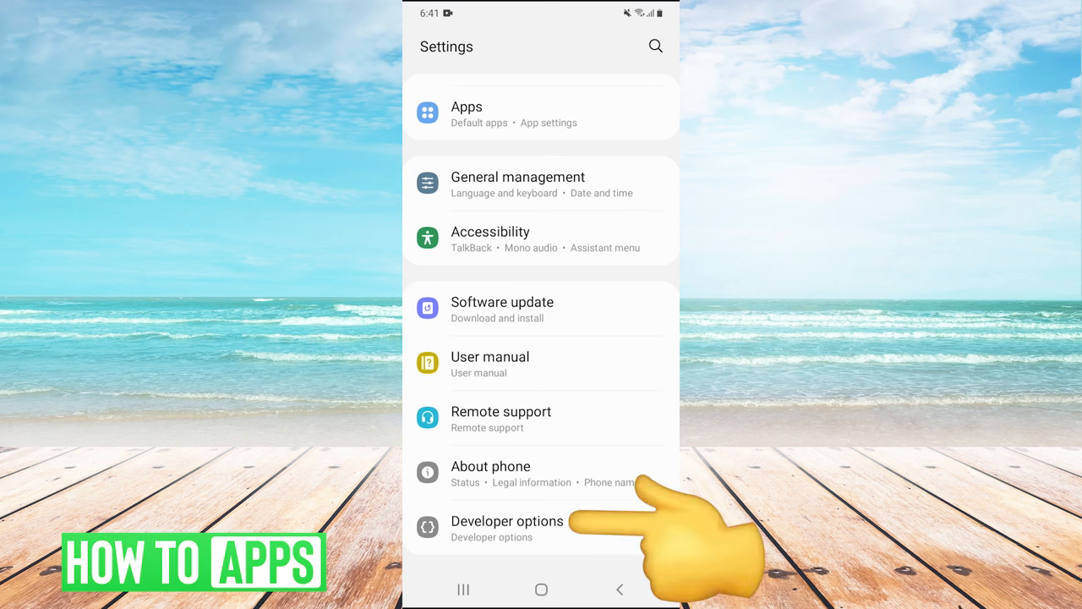
left_click(507, 520)
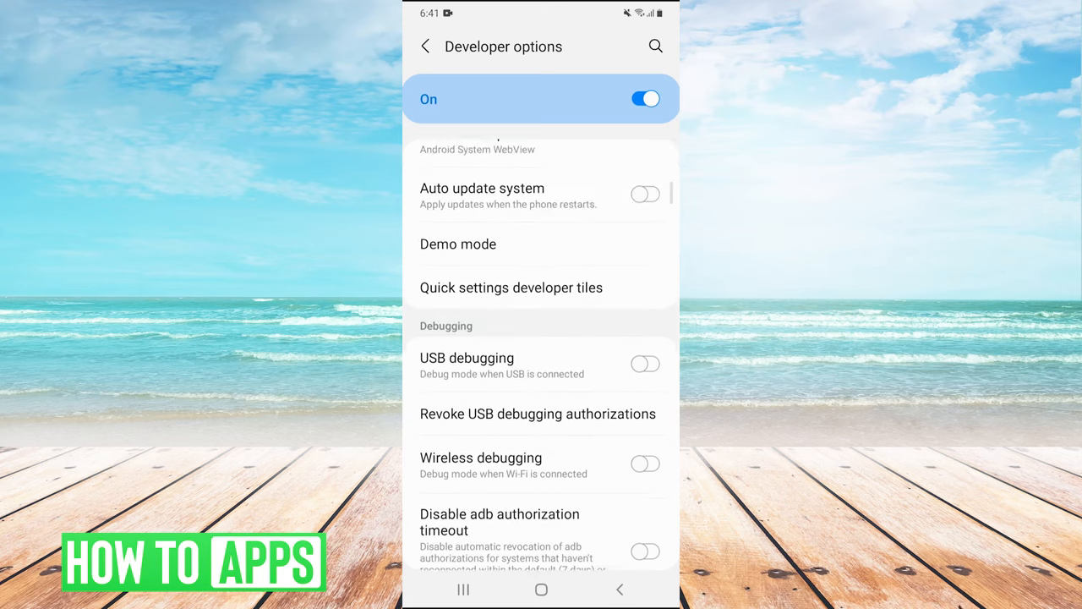
scroll("down", 3)
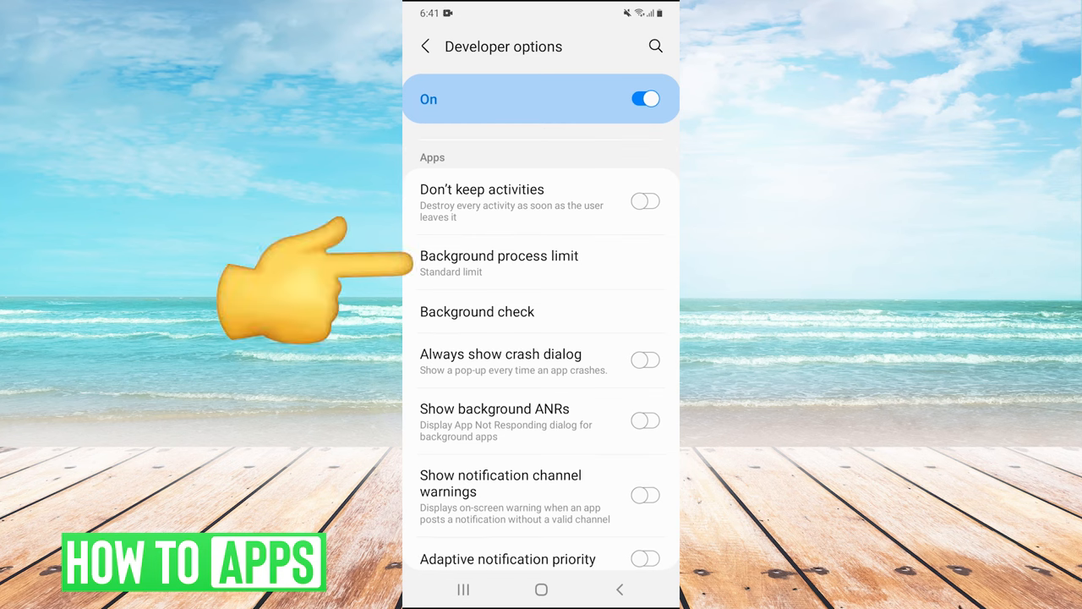
Choose 'No background processes' for the Background process limit in Developer options.
left_click(498, 263)
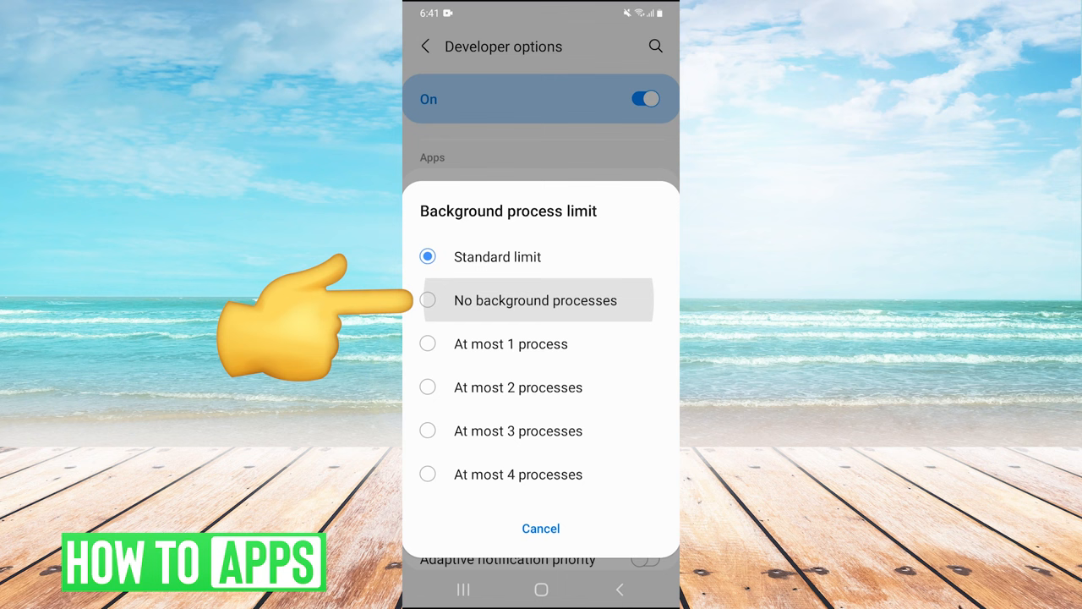
left_click(535, 301)
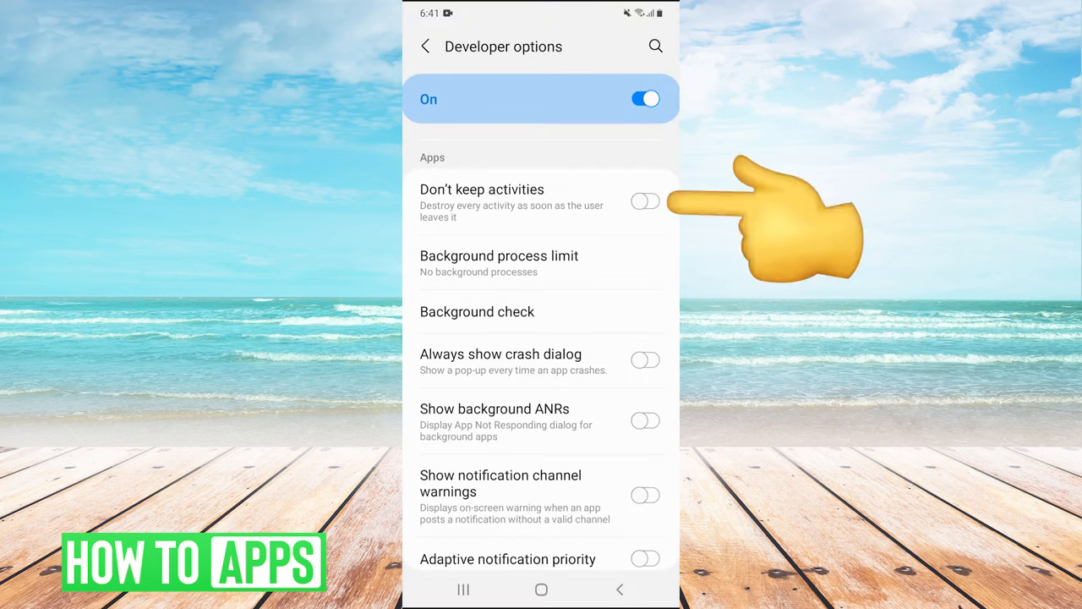
Enable Don't keep activities, then restart the phone and confirm the restart.
left_click(644, 201)
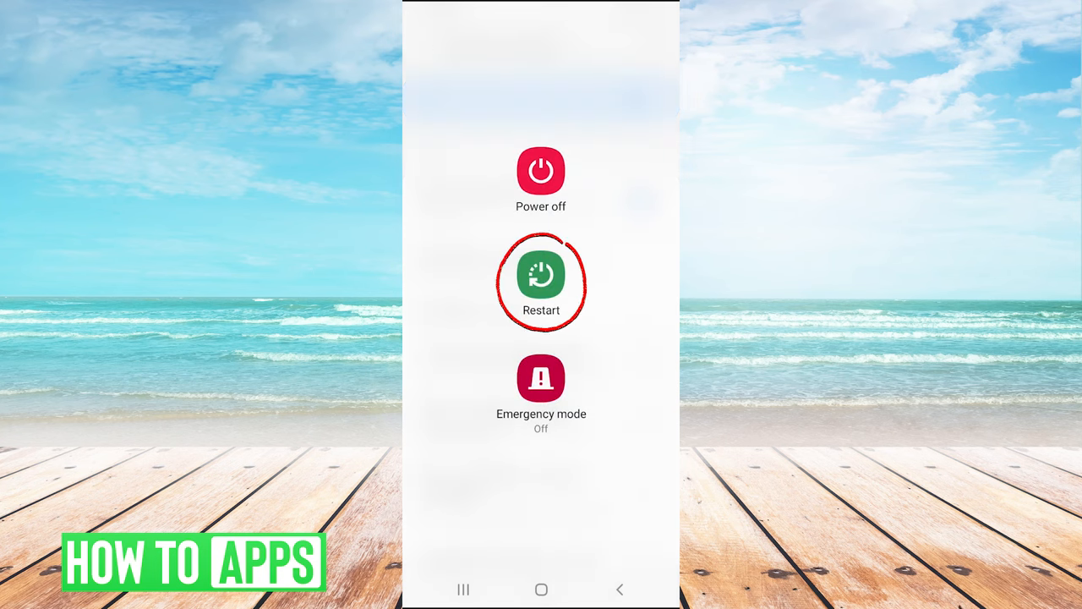
left_click(541, 282)
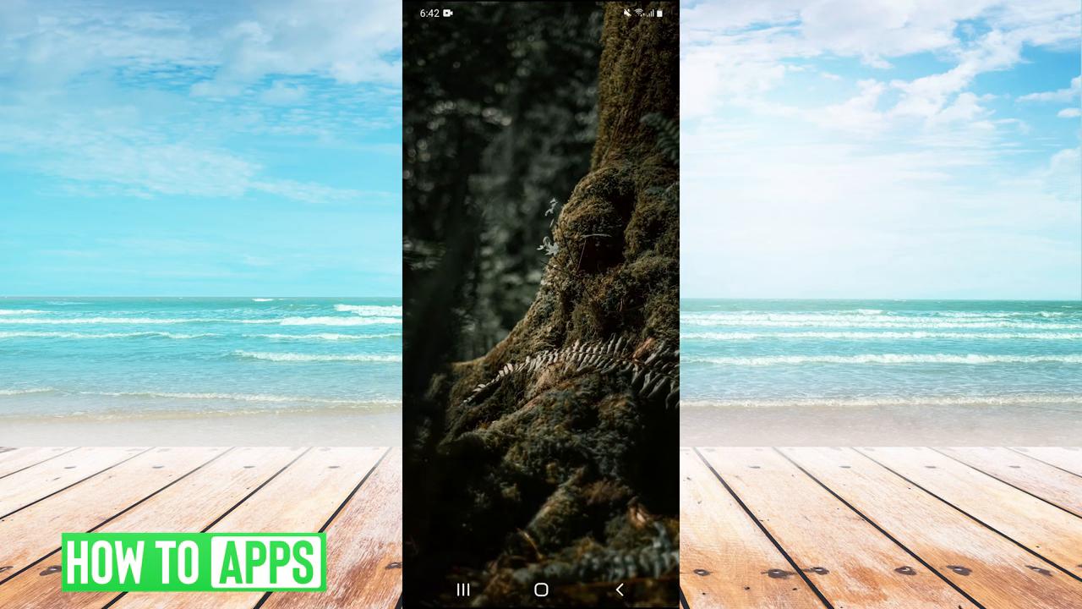
left_click(541, 590)
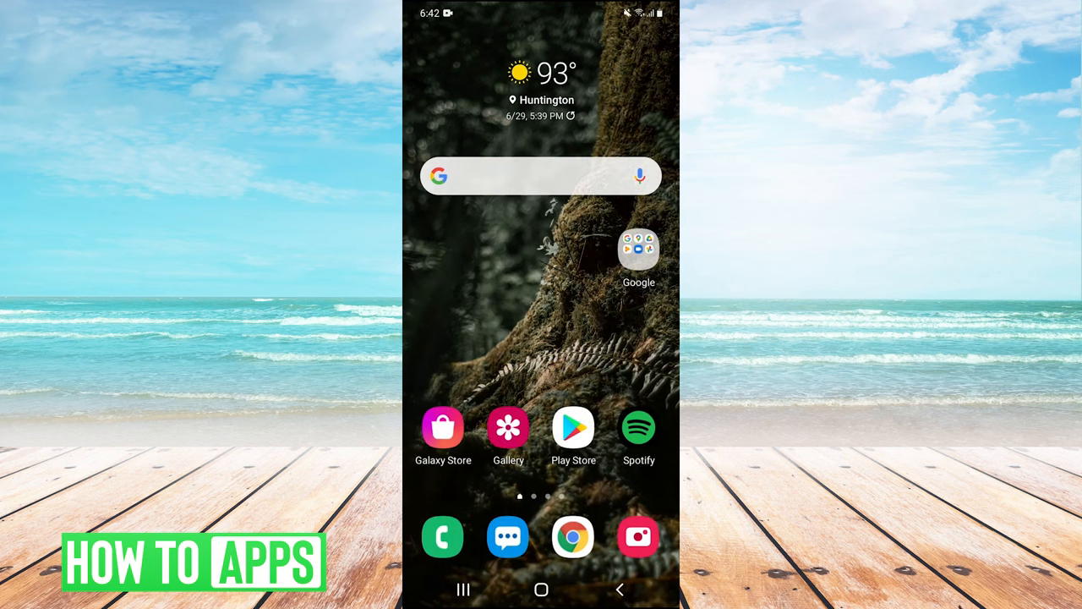